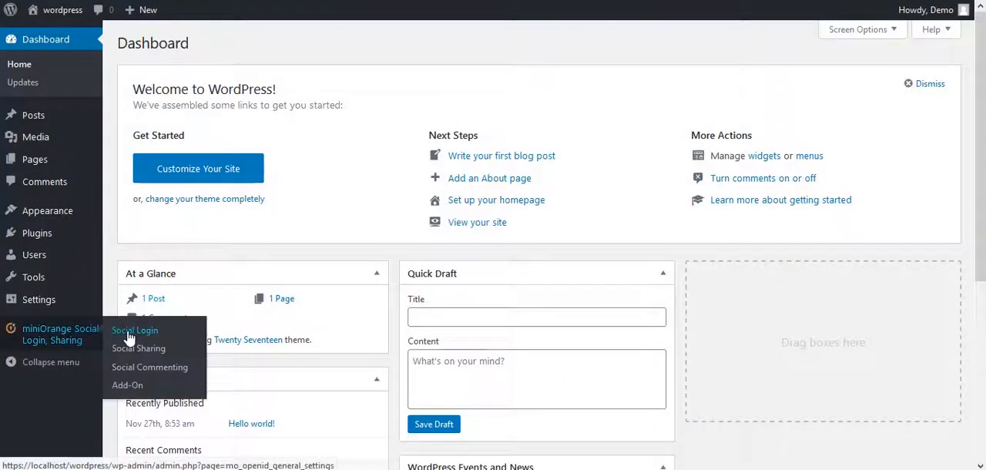
Step: Open miniOrange Social Login settings and scroll to the Line app setup instructions
left_click(134, 330)
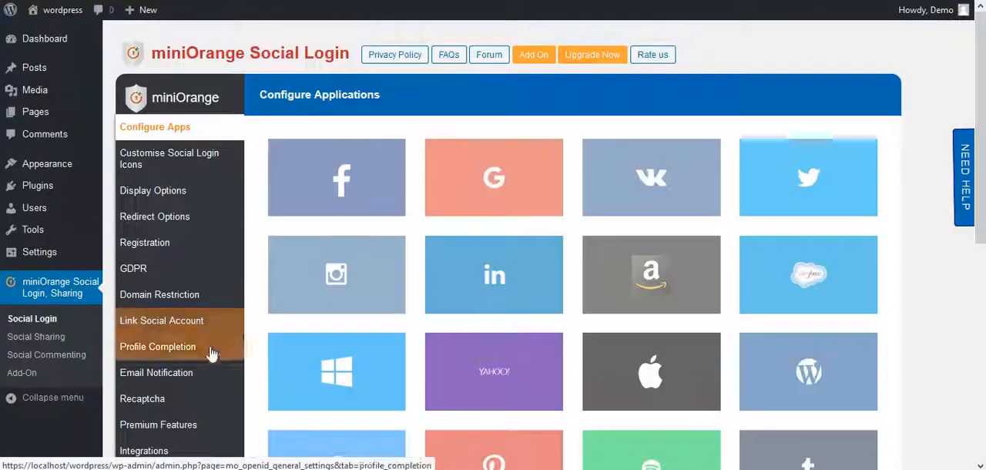
scroll("down", 3)
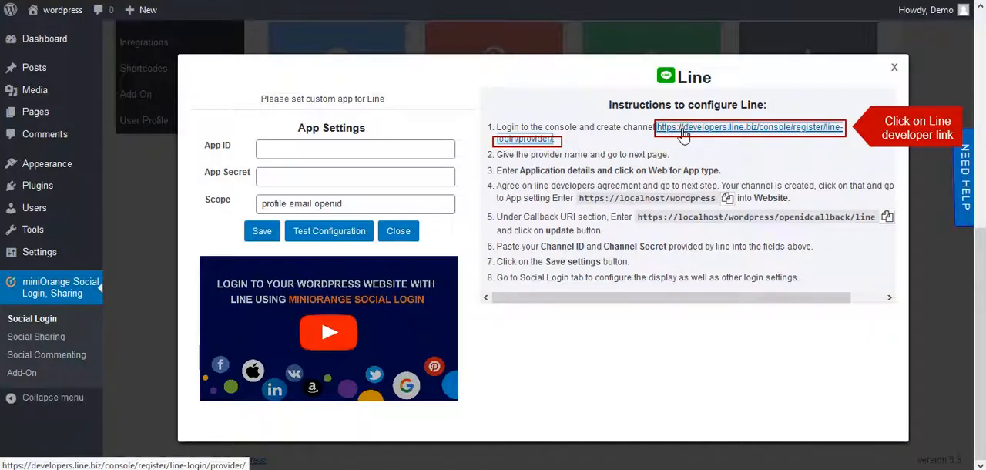
Step: In LINE Developers, start a LINE Login channel under a new provider, named Demo, description Register
left_click(747, 127)
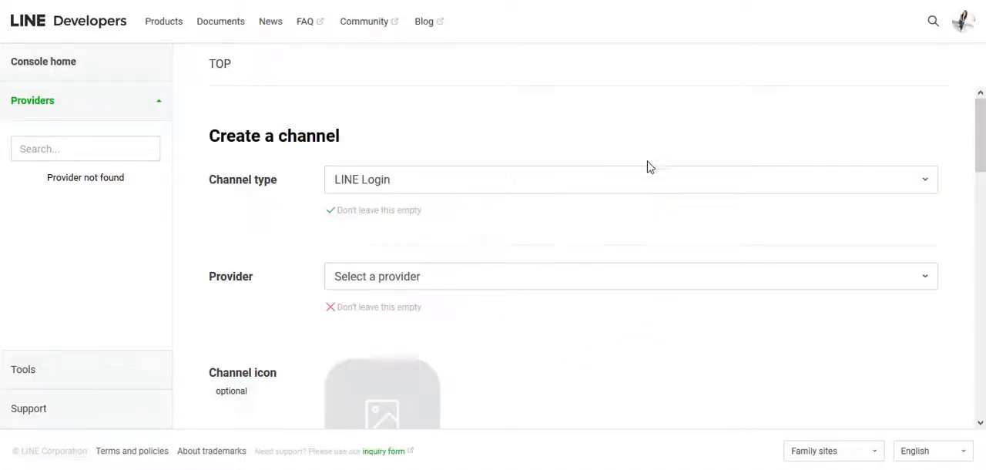
left_click(630, 179)
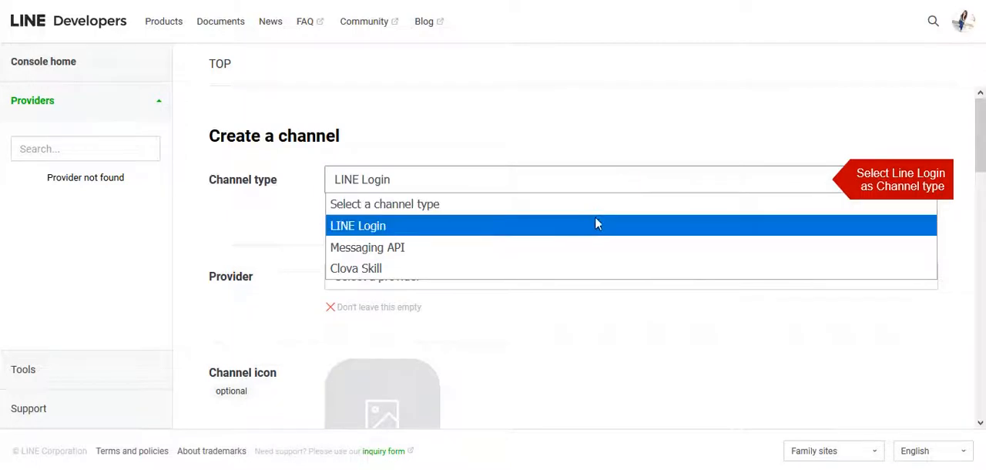
left_click(357, 225)
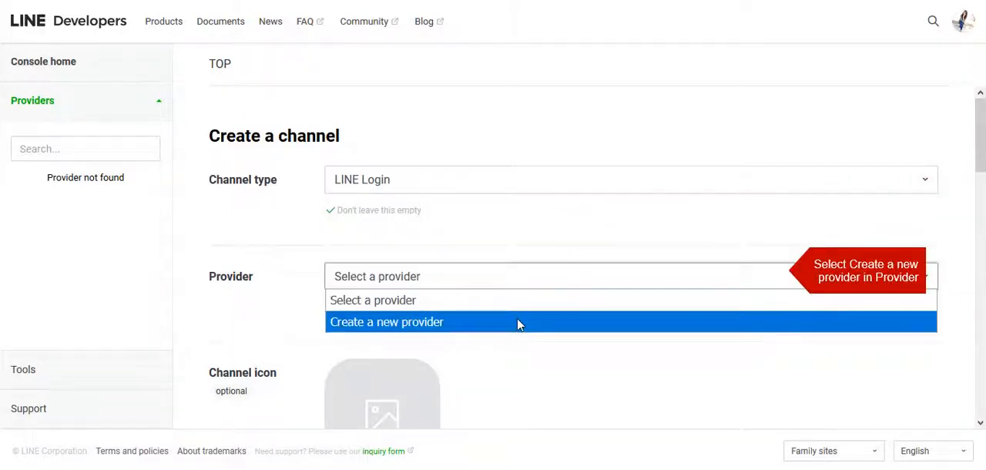
left_click(386, 322)
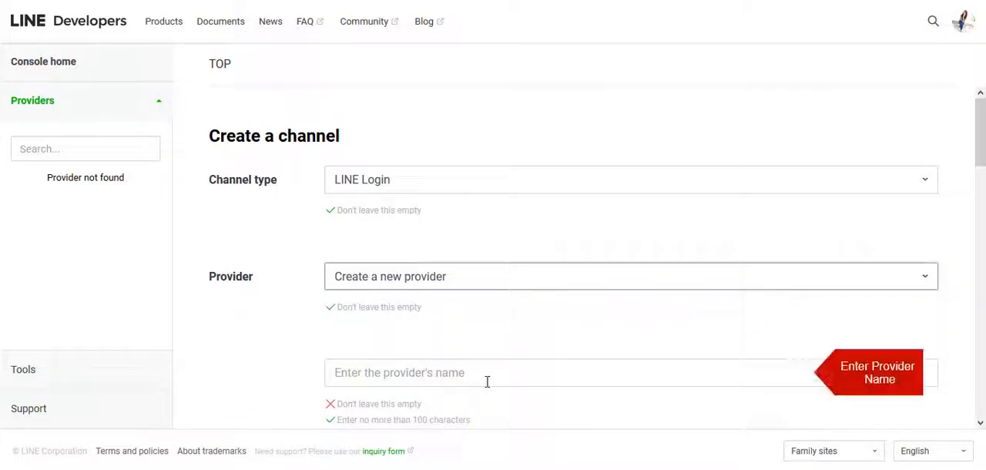
type("Dem")
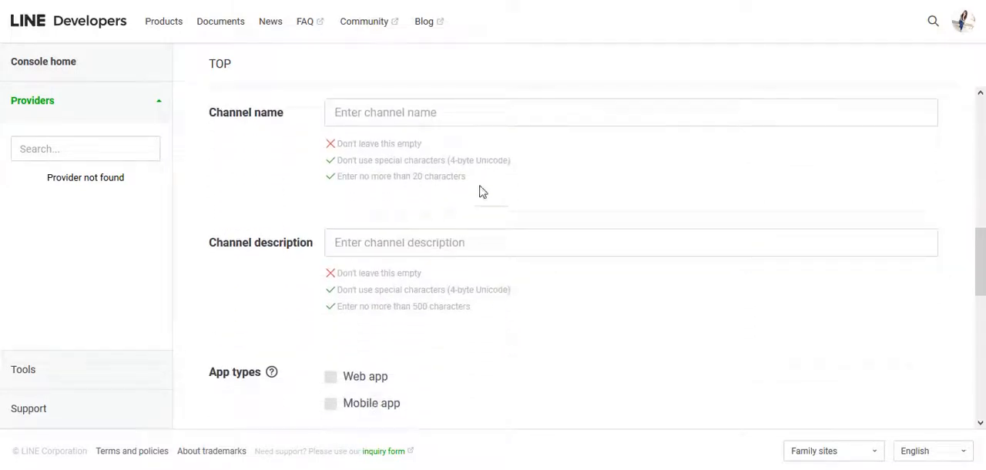
type("Demo")
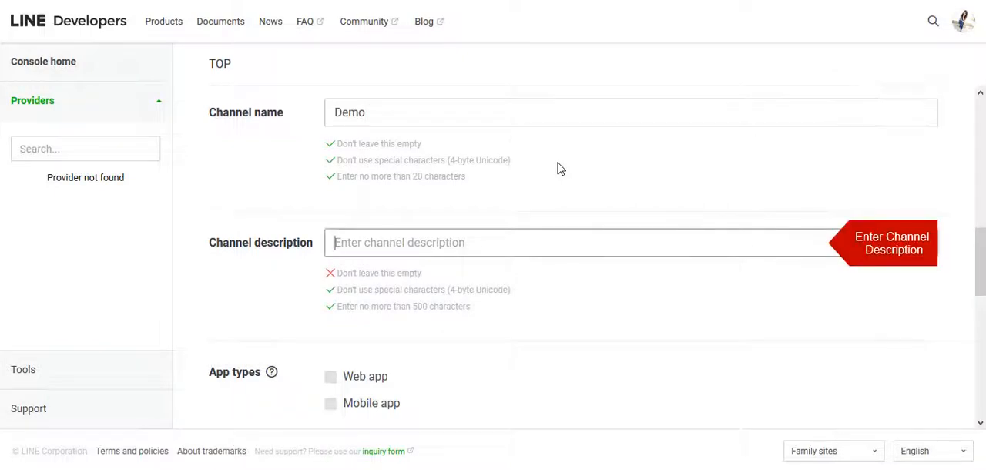
type("Register")
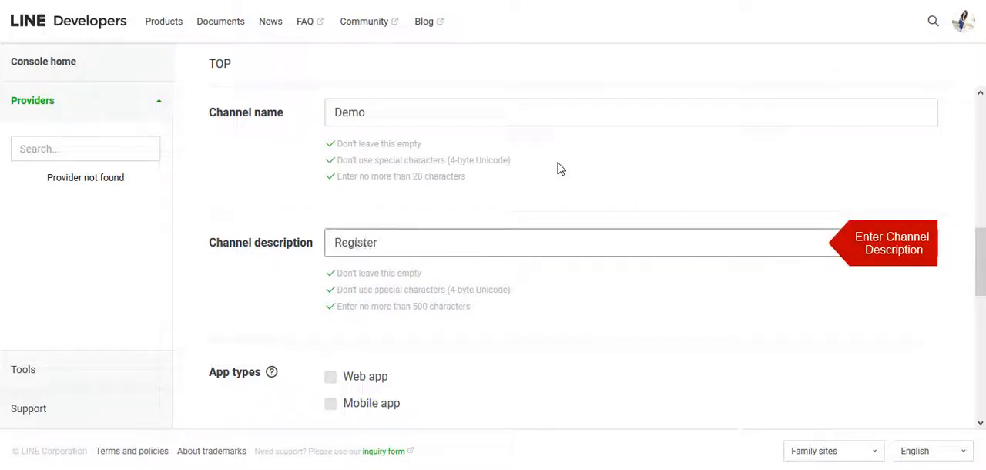
left_click(331, 376)
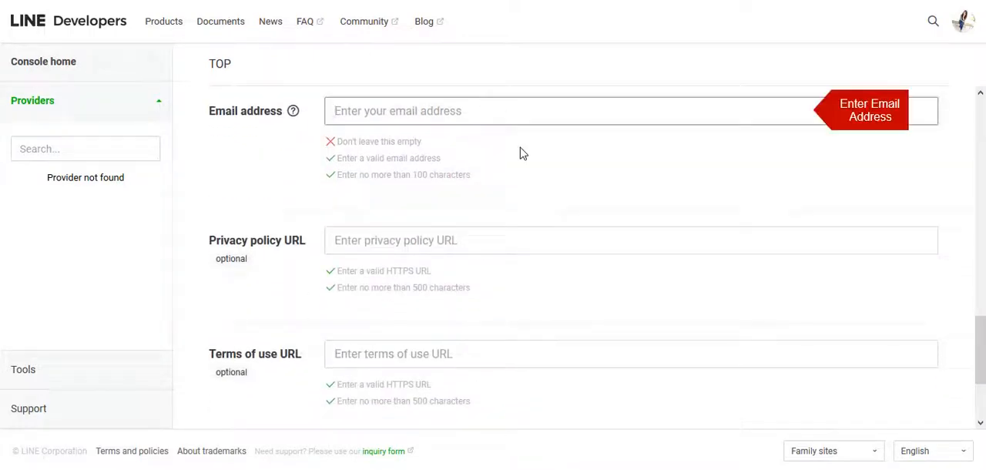
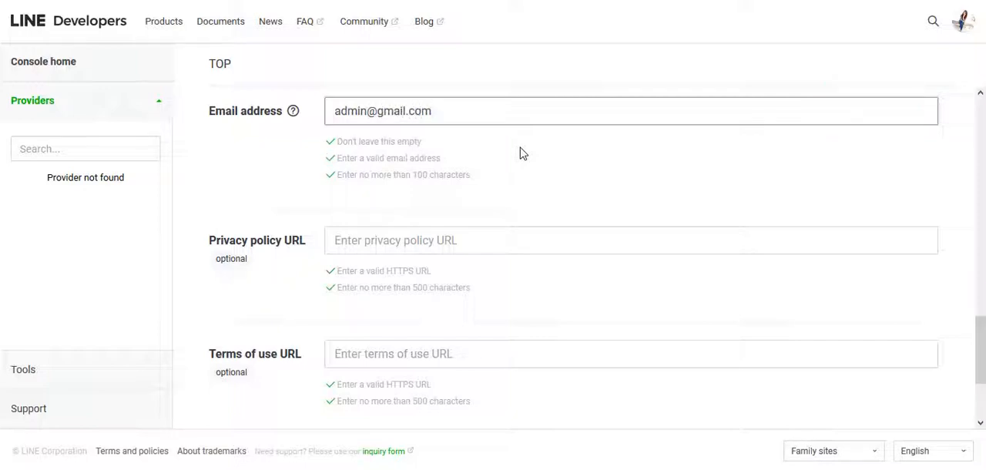
Step: Accept the LINE Developers Agreement and create the Demo channel
scroll("down", 3)
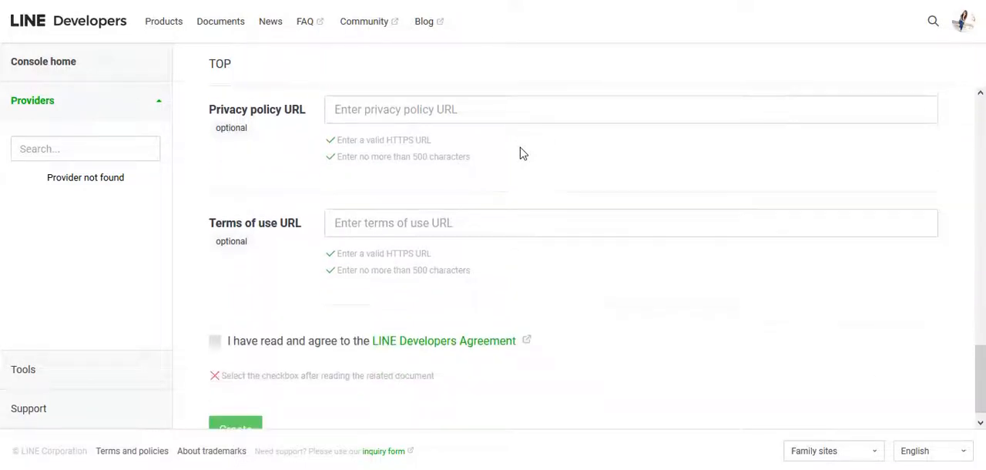
left_click(215, 325)
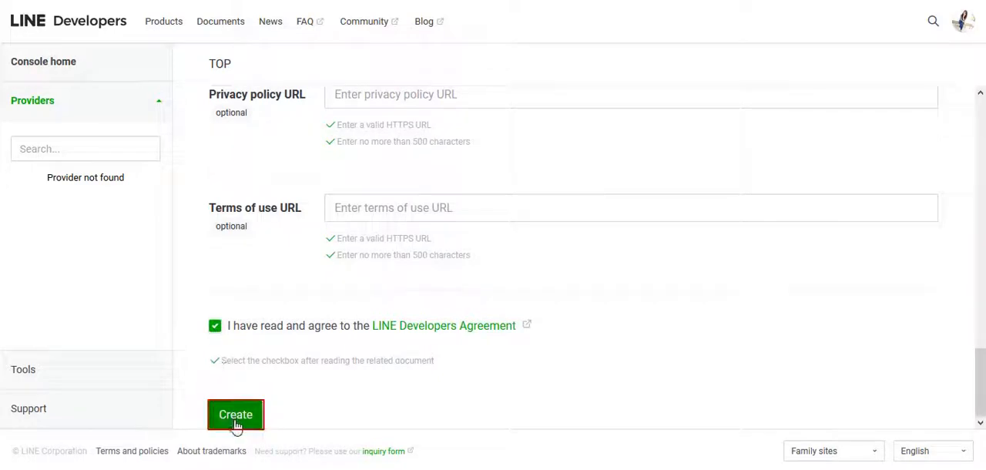
left_click(236, 414)
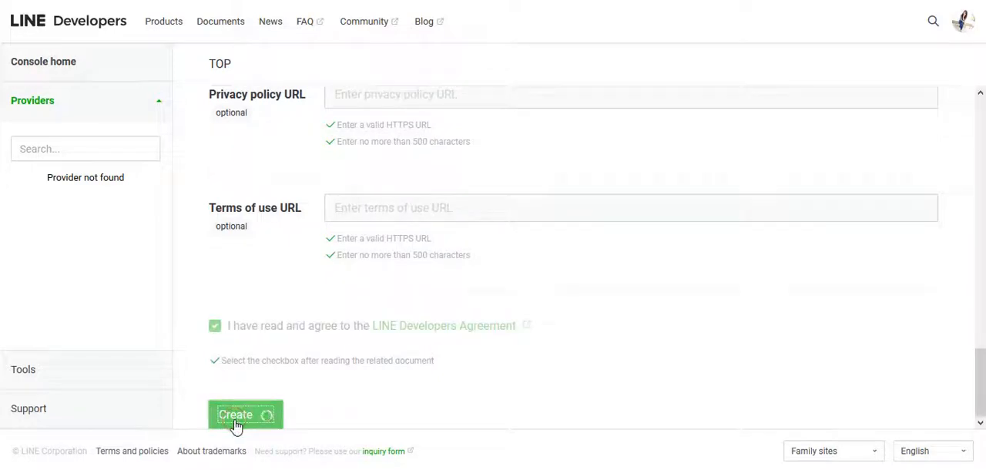
left_click(245, 414)
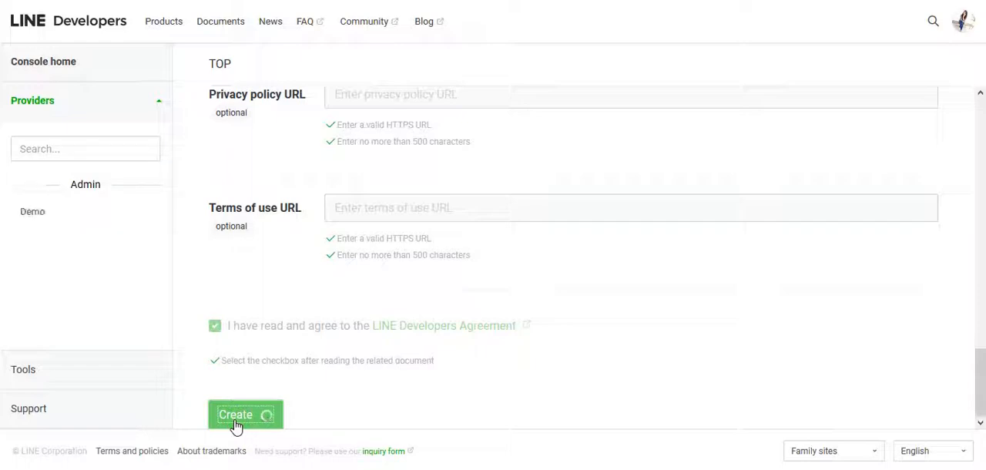
left_click(245, 415)
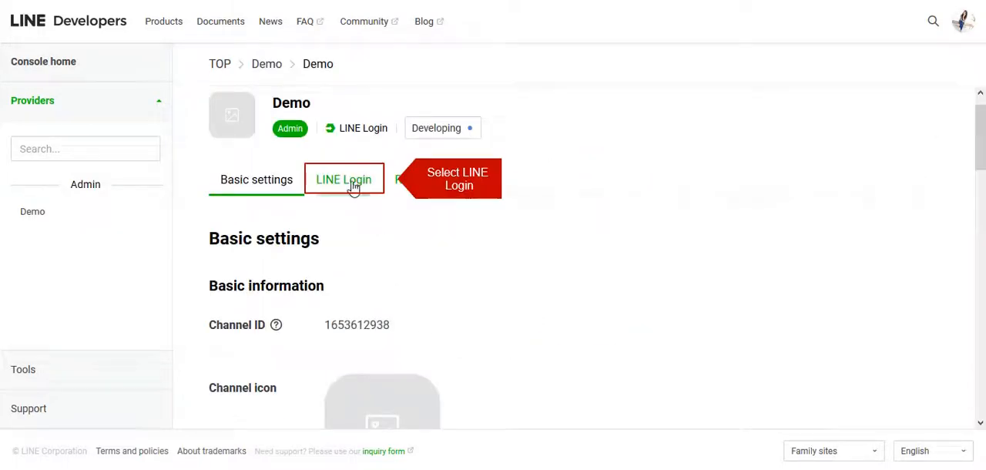
left_click(344, 179)
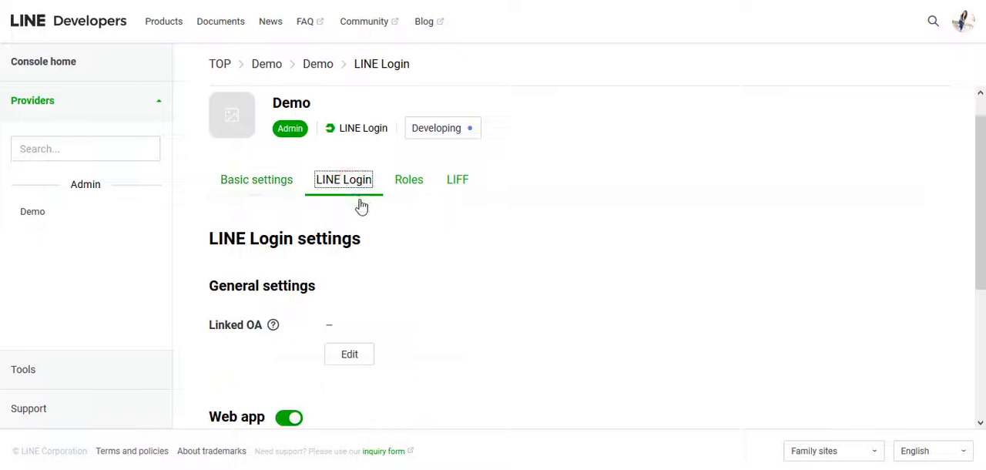
scroll("down", 3)
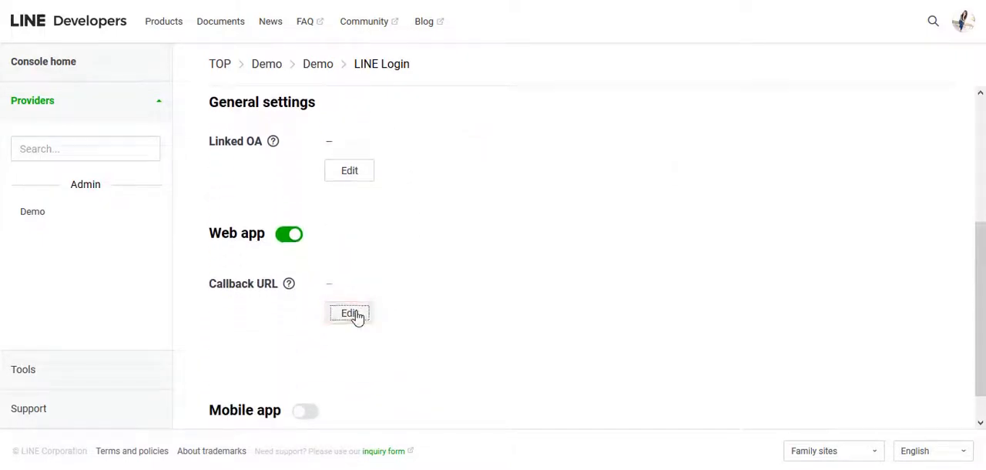
left_click(348, 313)
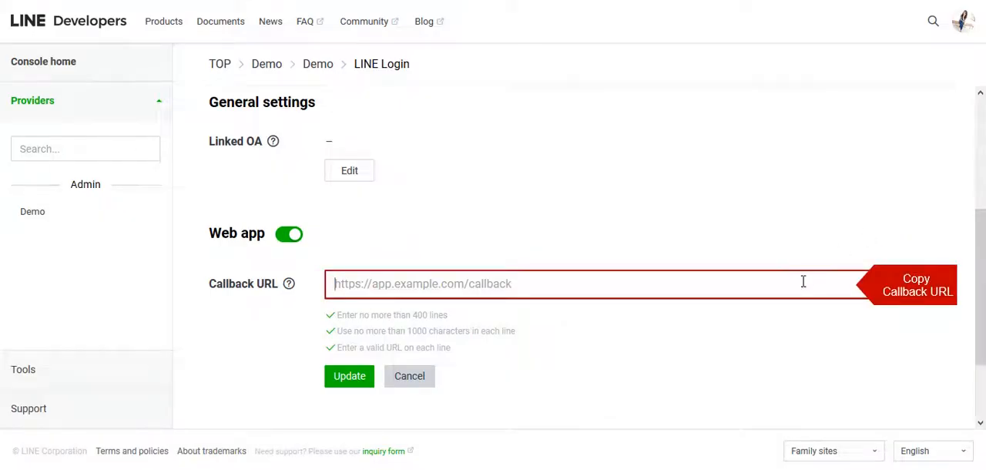
type("https://localhost/wordpress/openidcallback/line")
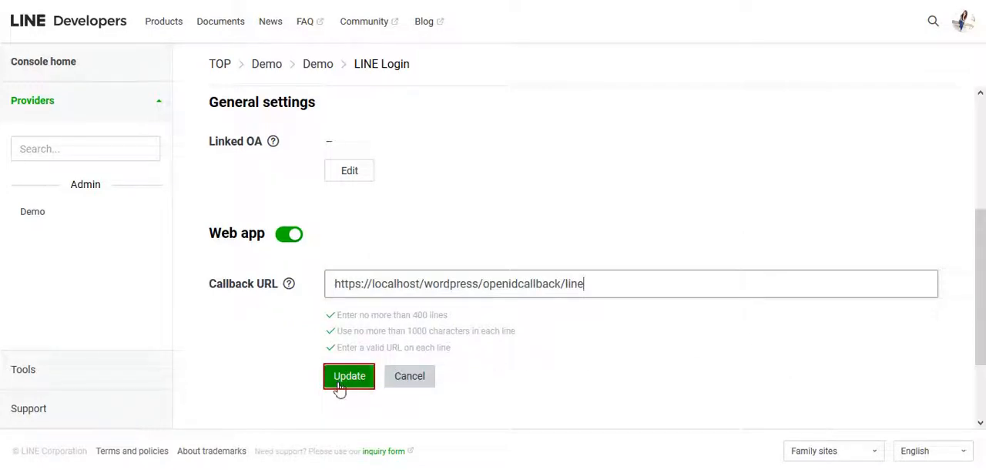
left_click(349, 376)
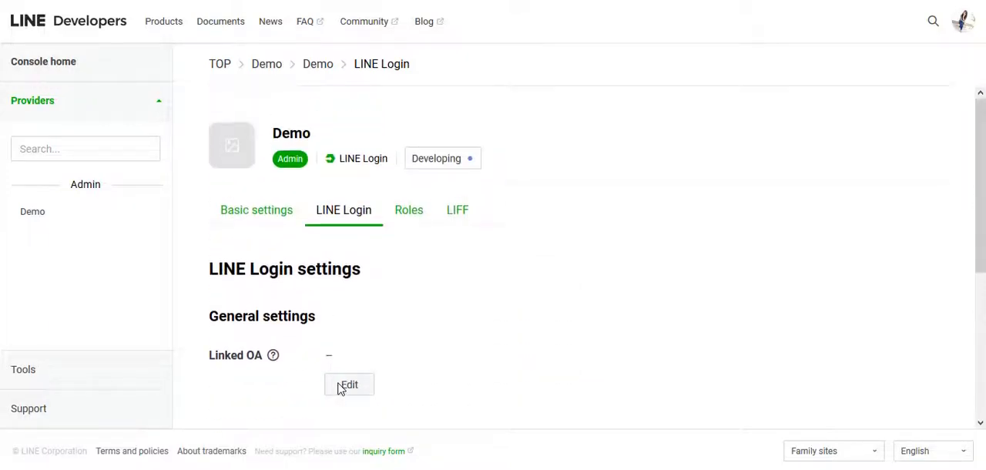
left_click(256, 210)
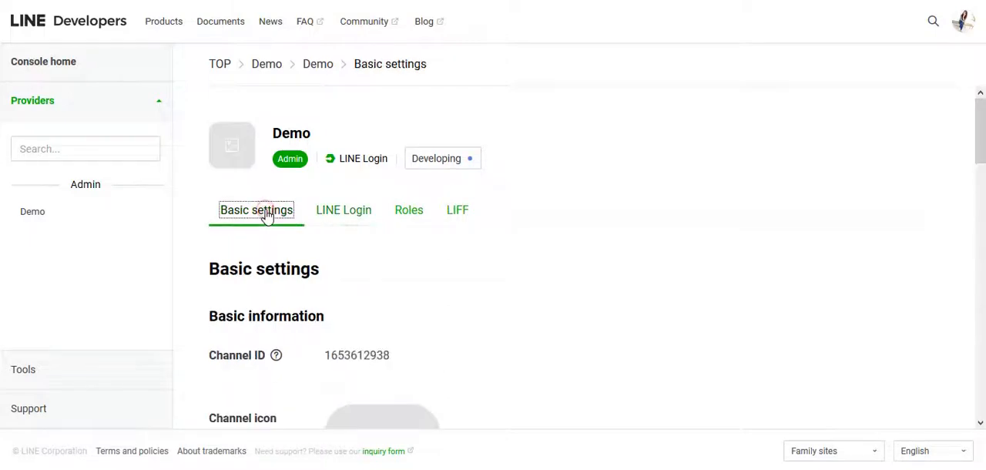
mouse_move(431, 324)
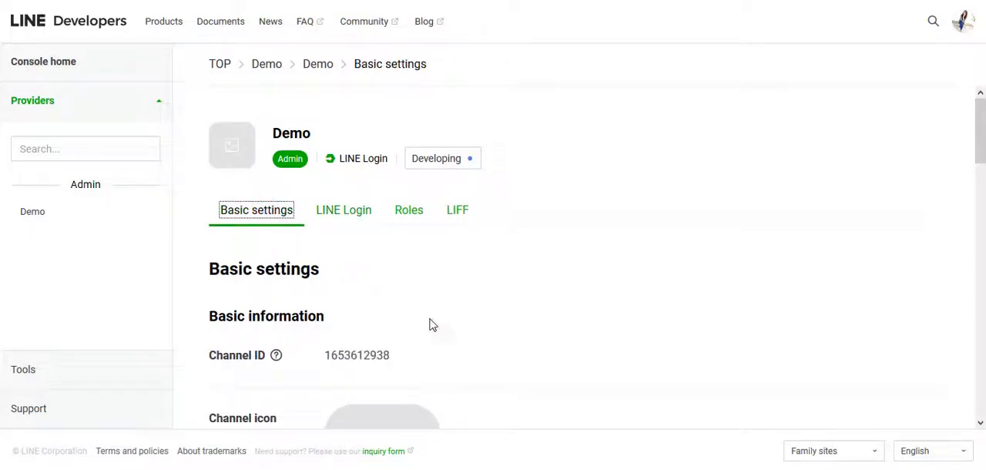
scroll("down", 3)
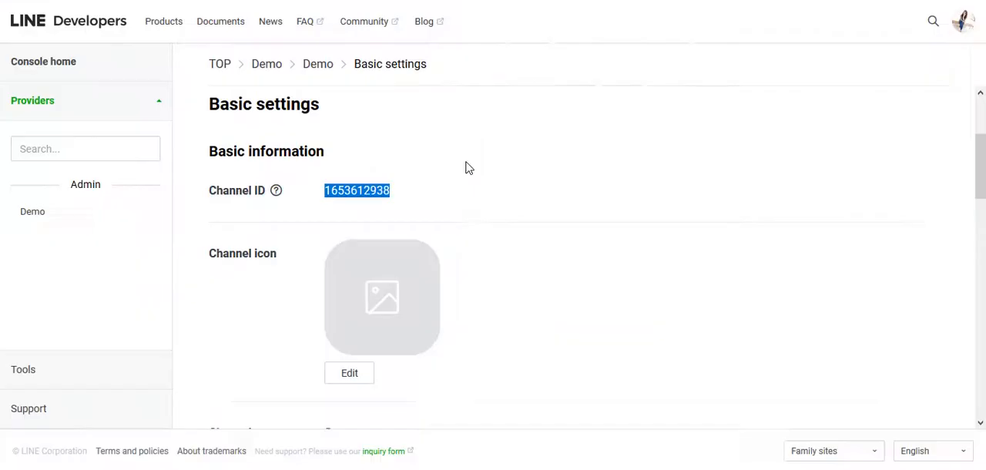
scroll("down", 3)
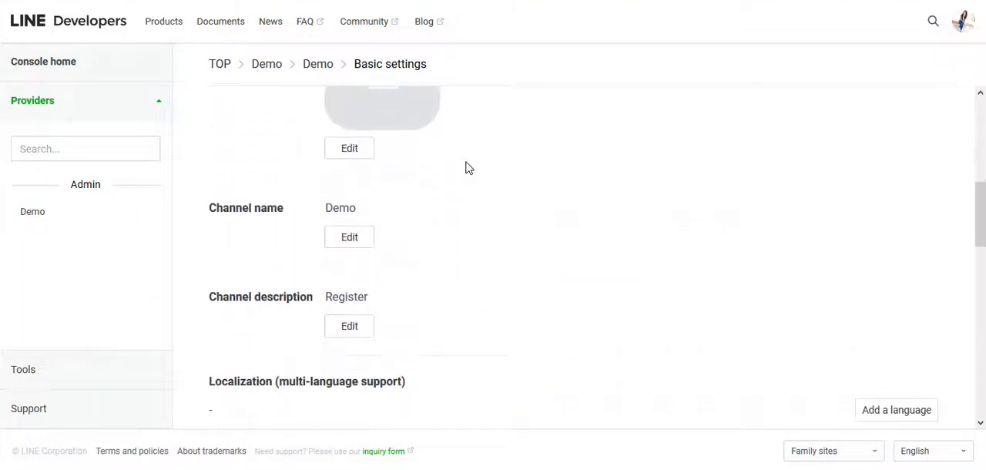
scroll("down", 3)
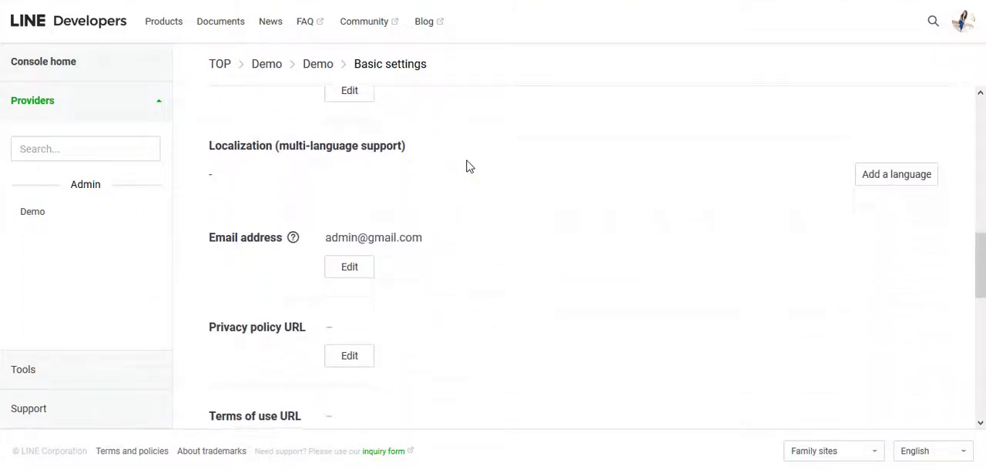
scroll("down", 3)
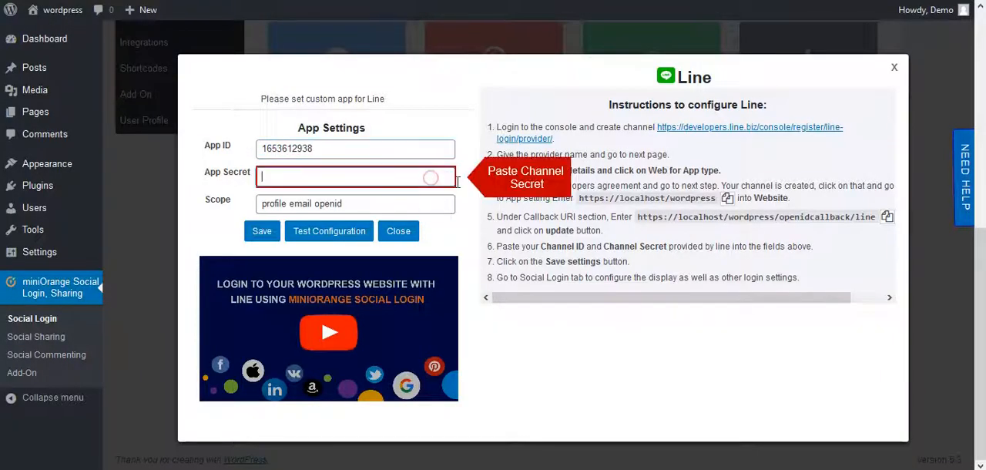
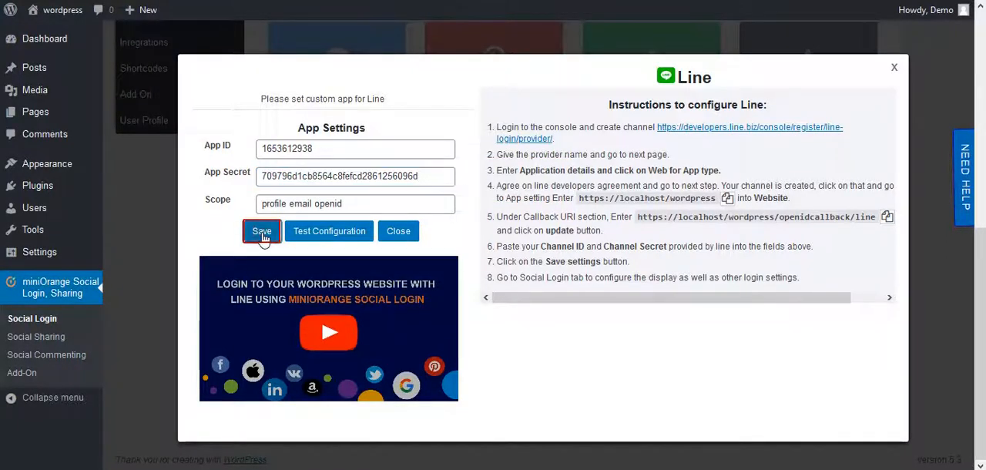
left_click(262, 231)
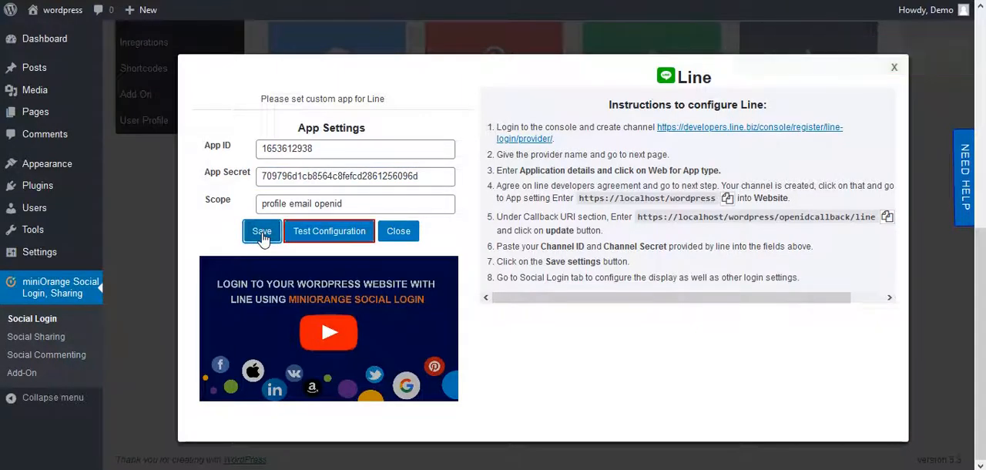
mouse_move(329, 230)
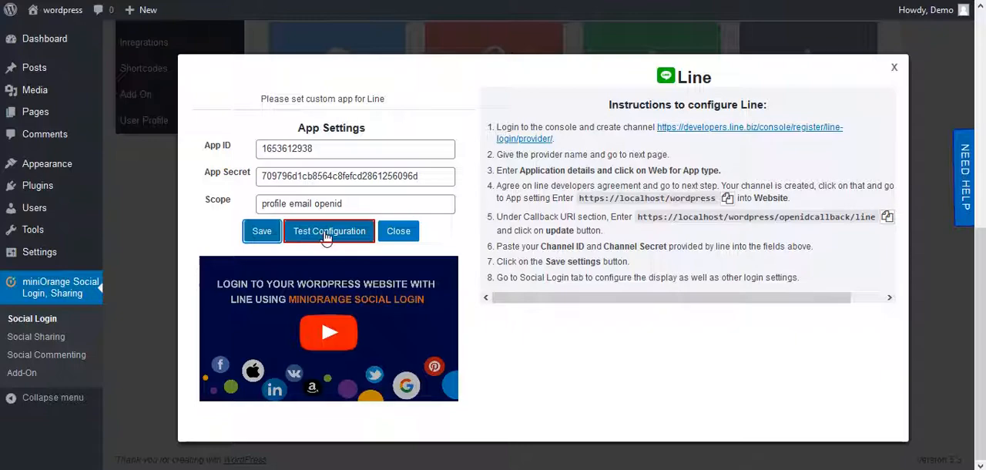
Step: Test the LINE configuration through to Test Successful, then toggle LINE login off and on
left_click(329, 231)
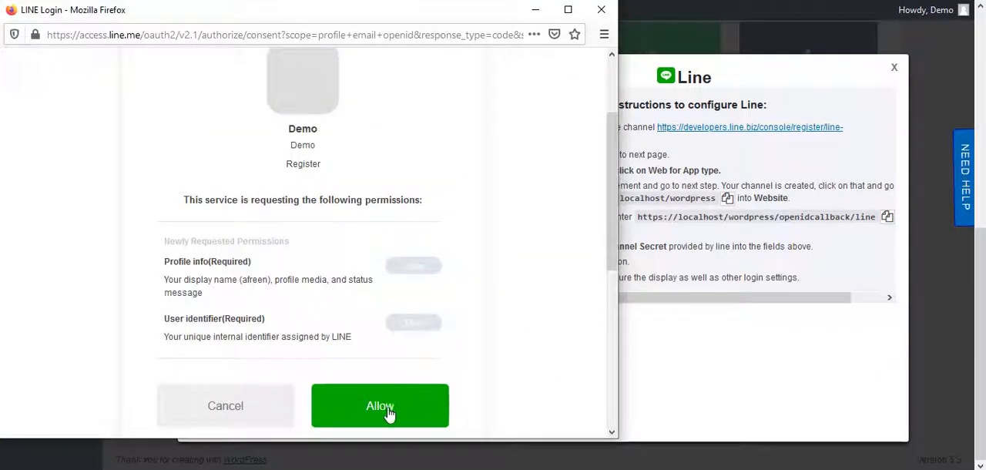
left_click(378, 406)
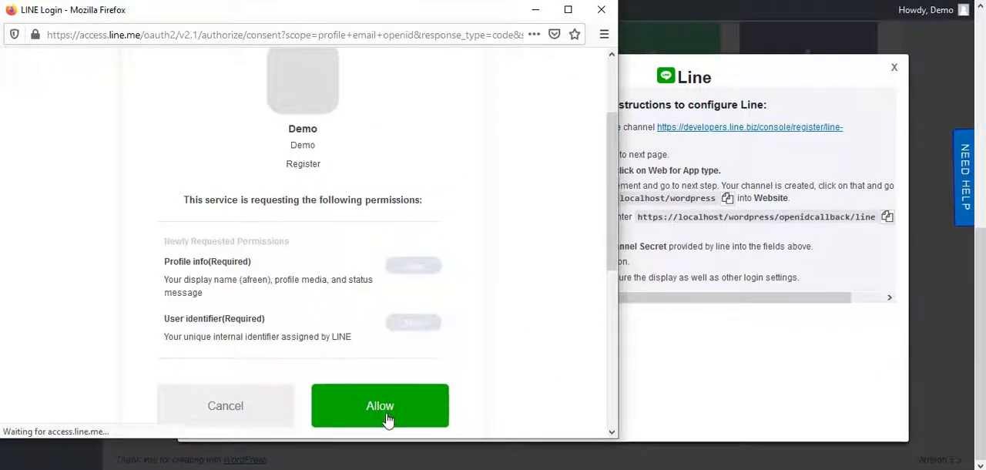
left_click(378, 406)
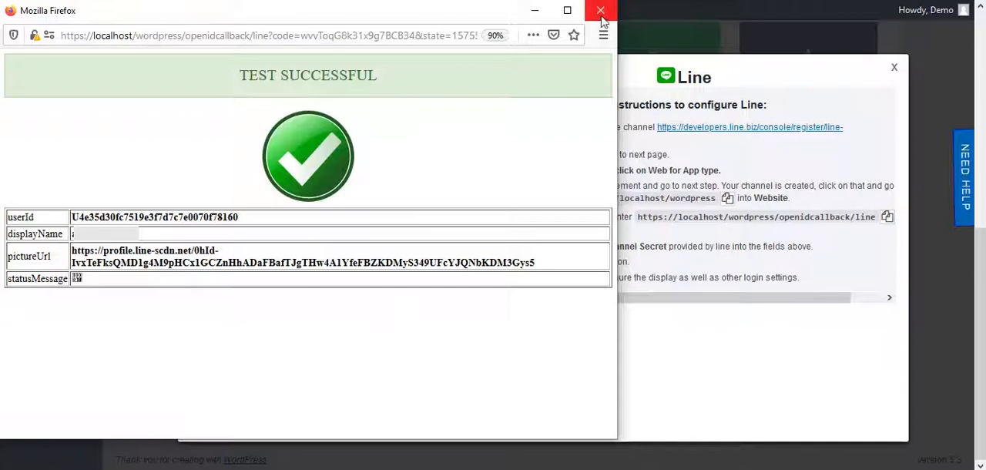
left_click(600, 10)
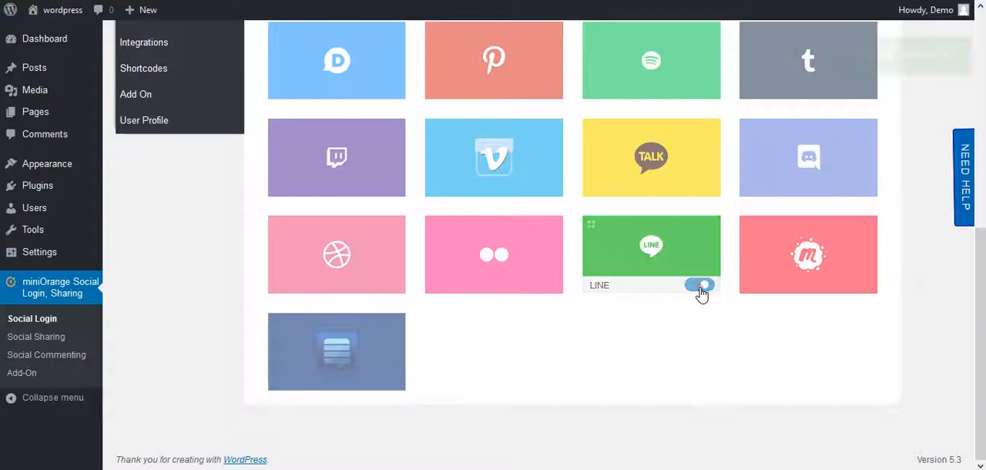
left_click(699, 286)
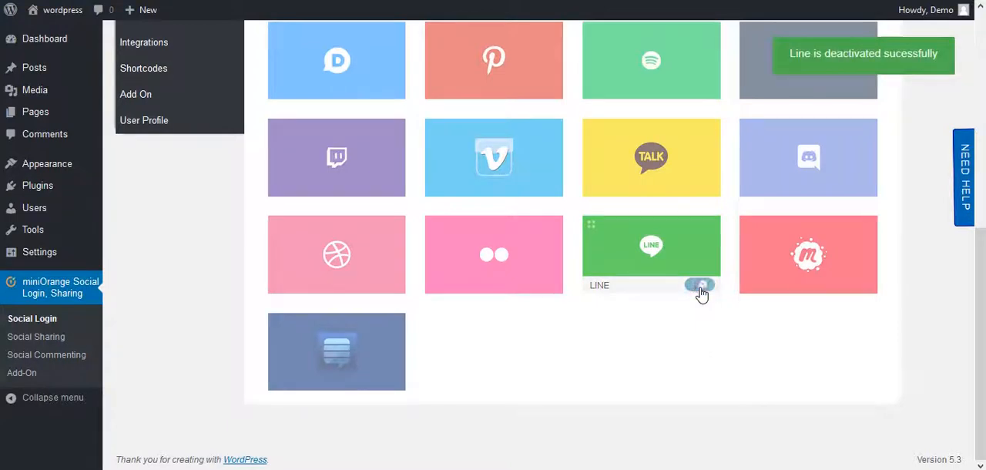
left_click(700, 285)
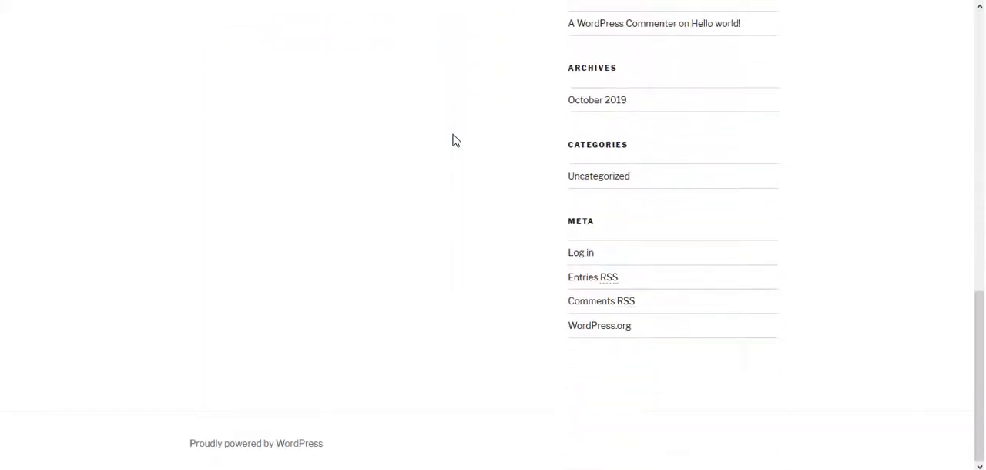
Step: Sign in through Login with Line as Demo user and open the profile page
left_click(580, 252)
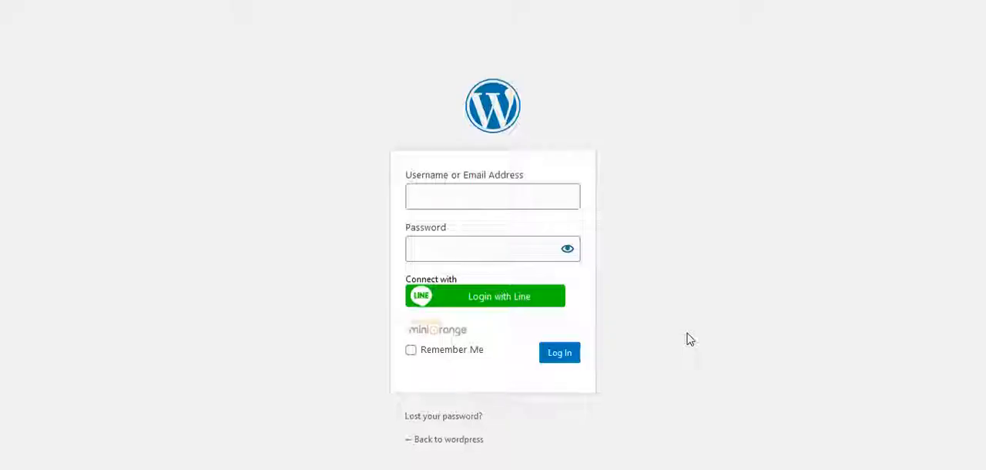
mouse_move(539, 299)
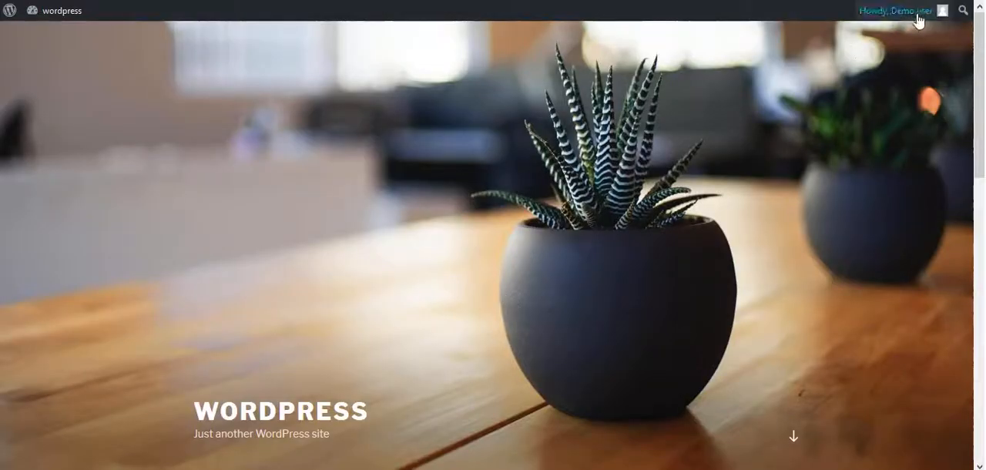
left_click(897, 10)
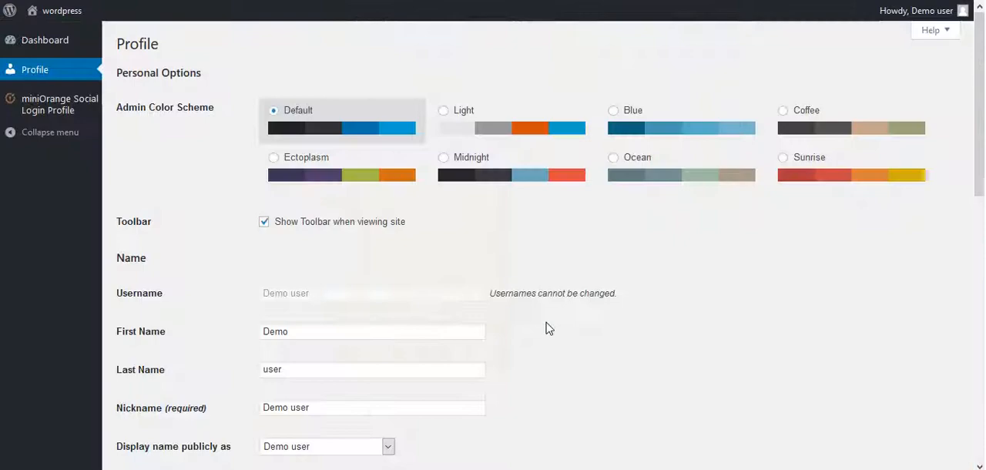
mouse_move(573, 343)
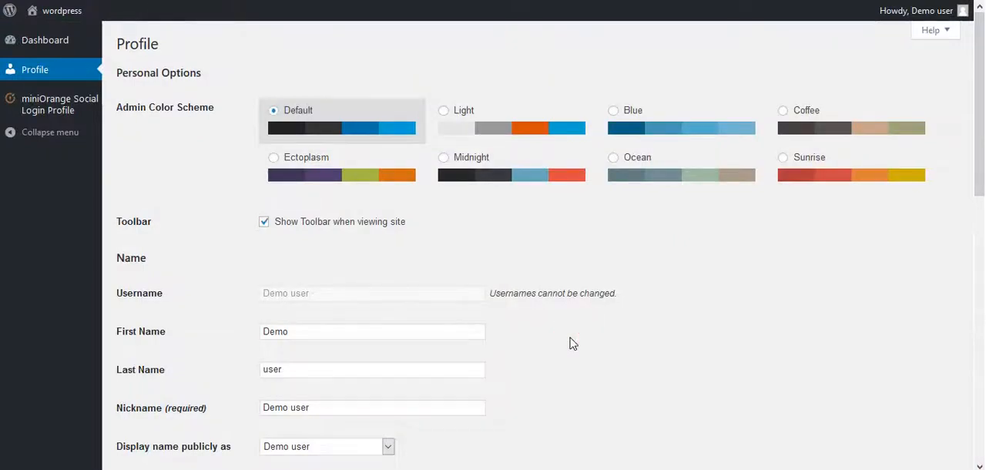